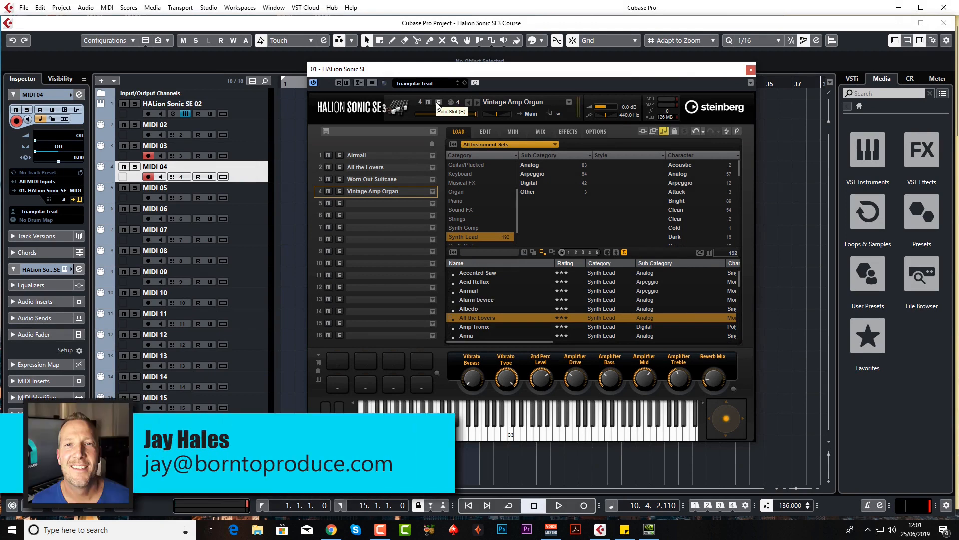
mouse_move(419, 248)
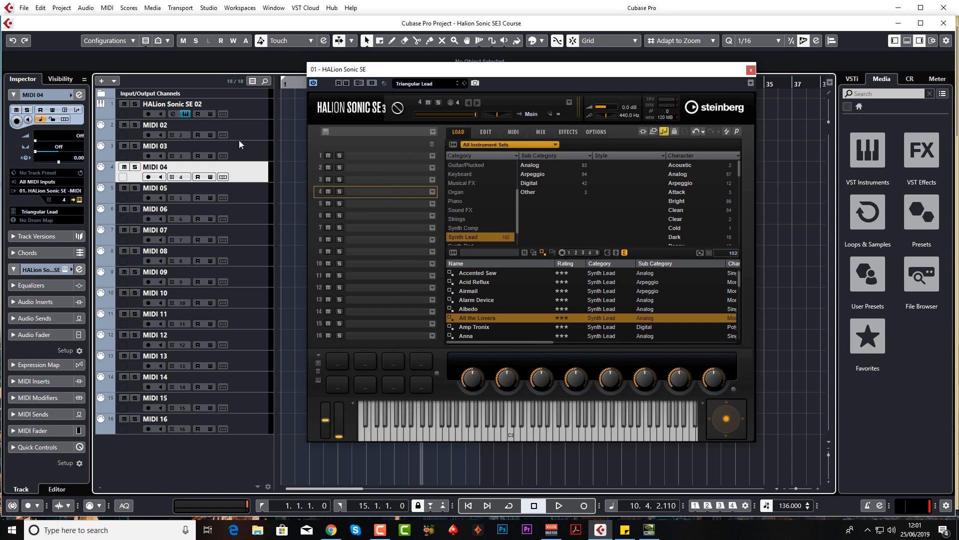
Select slot 1 and load Electric Bass VX from the Bass category
click(147, 113)
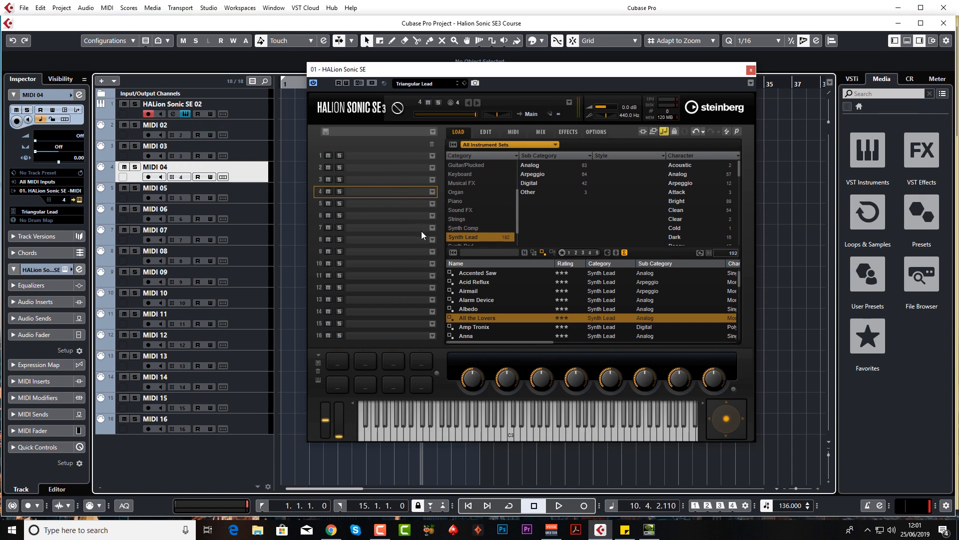
mouse_move(457, 371)
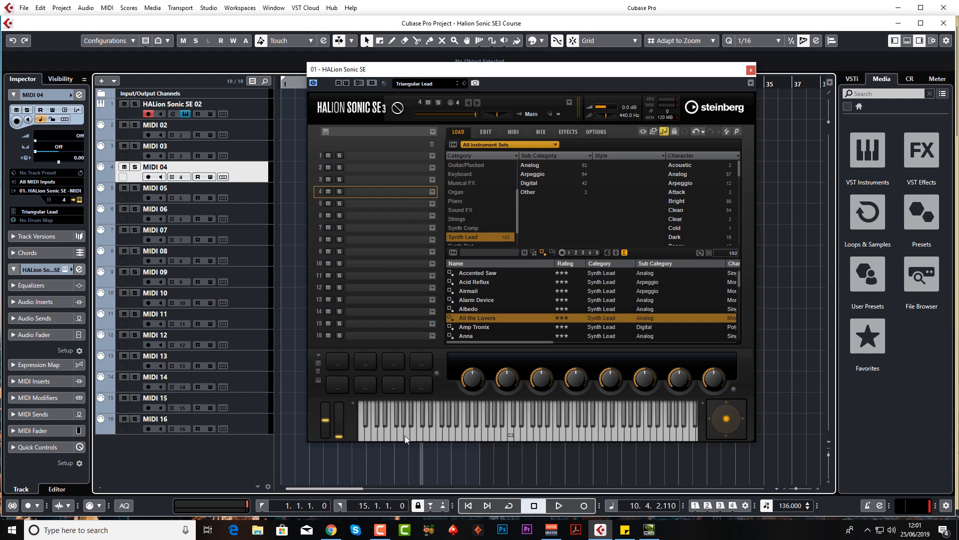
mouse_move(519, 439)
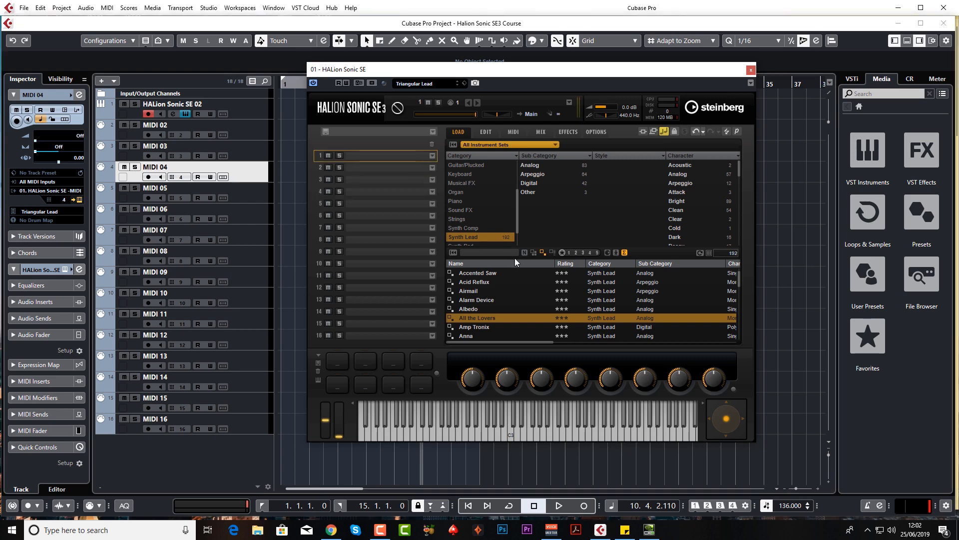
mouse_move(456, 197)
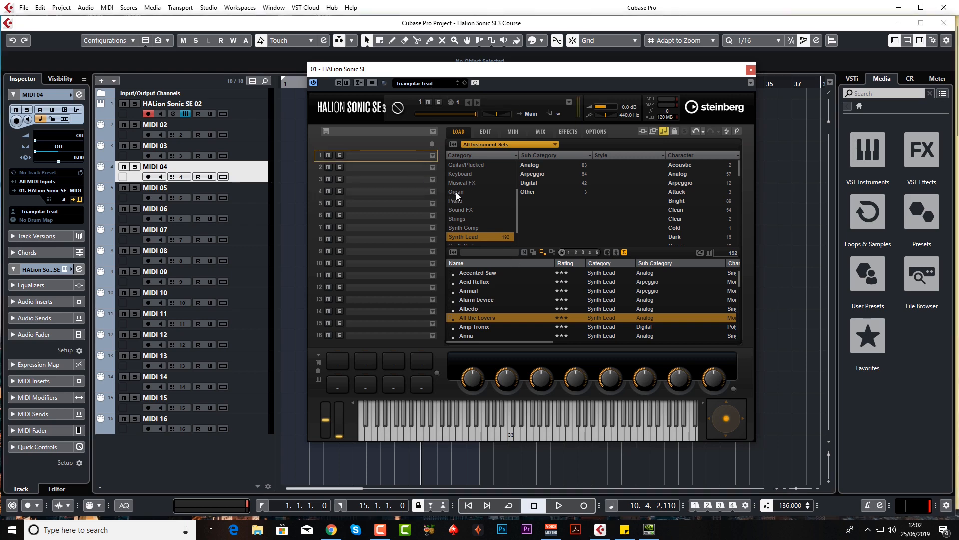
click(455, 174)
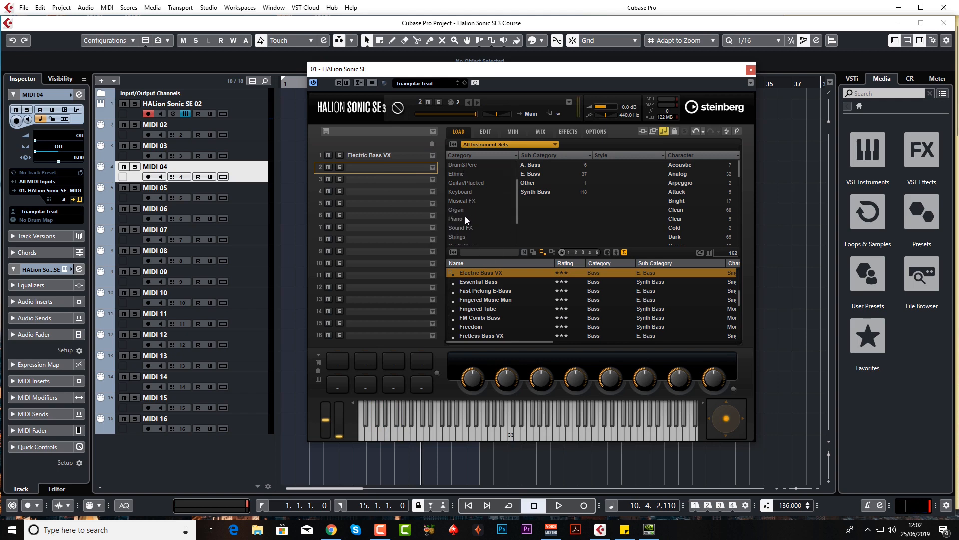
Load Vintage Dance Organ from the Organ category into slot 2
click(455, 210)
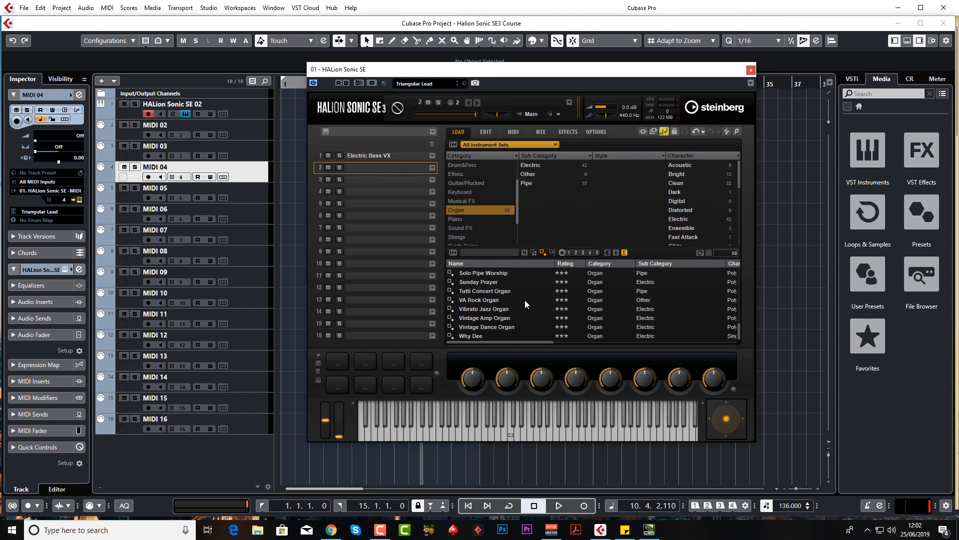
double_click(486, 326)
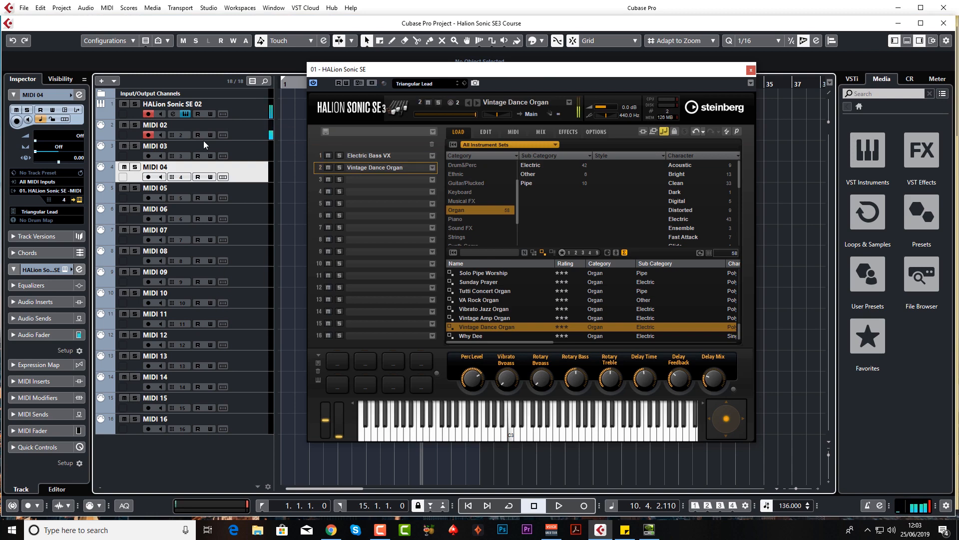
mouse_move(527, 122)
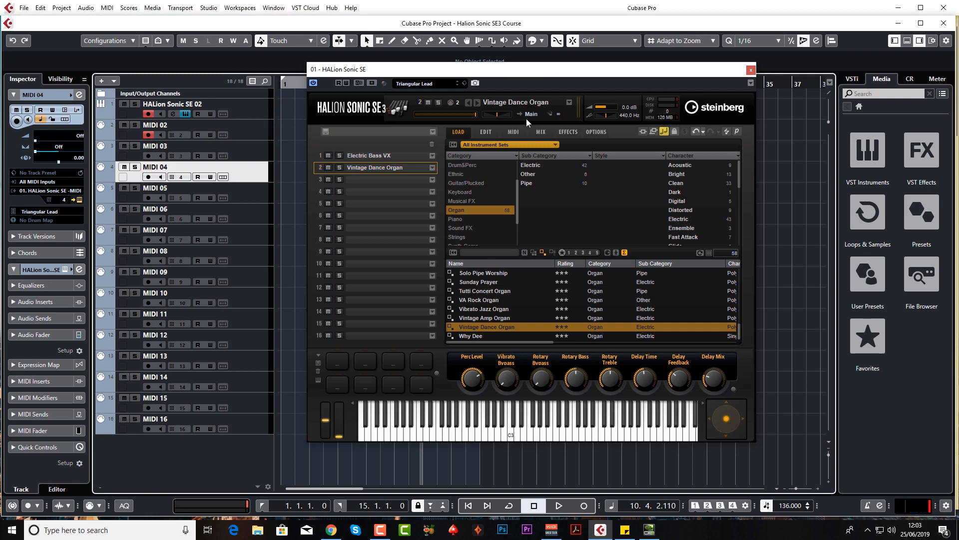
Show the MIDI page and select the Electric Bass VX slot for editing
click(513, 132)
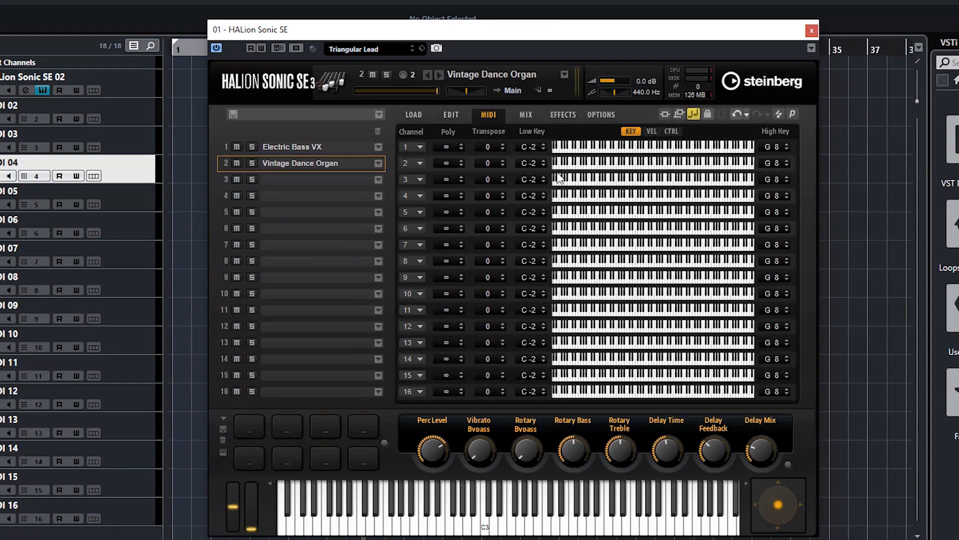
mouse_move(323, 384)
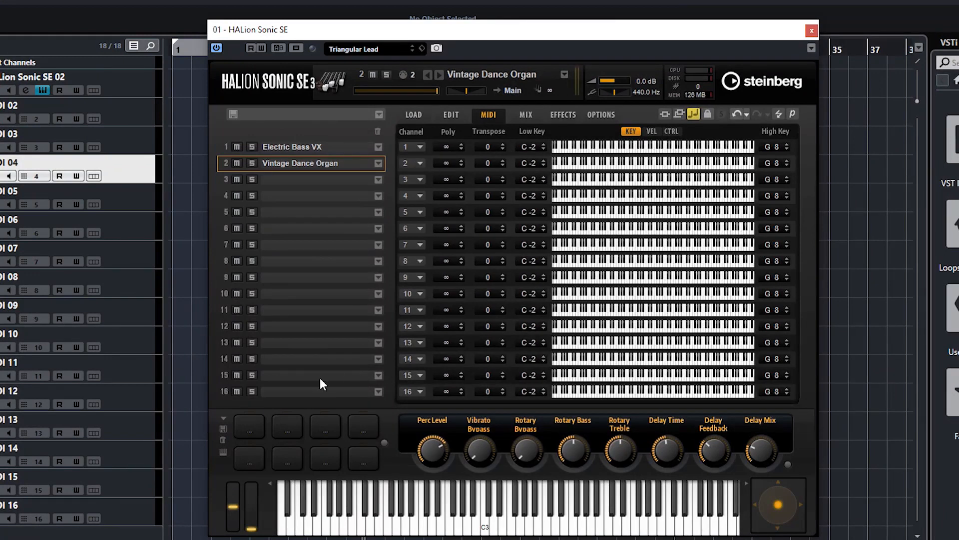
mouse_move(545, 151)
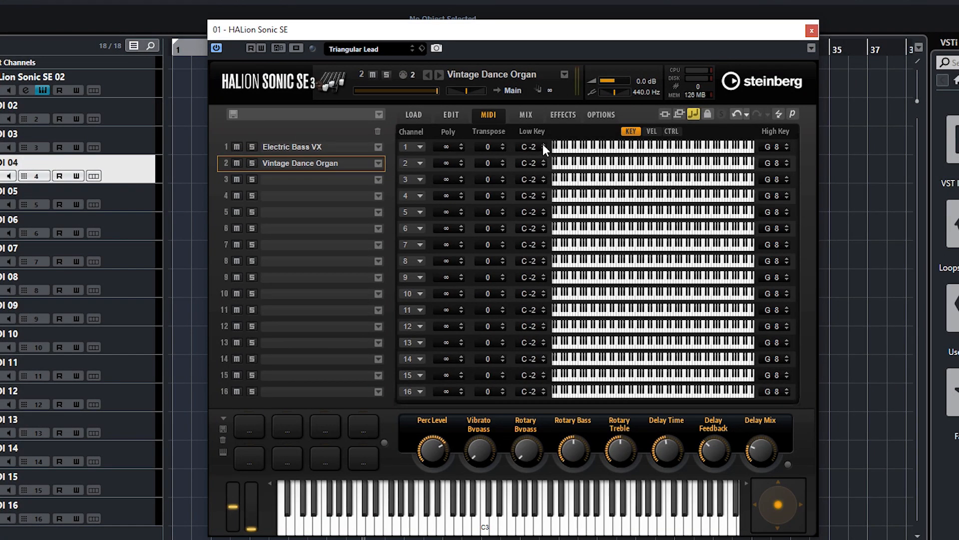
click(299, 147)
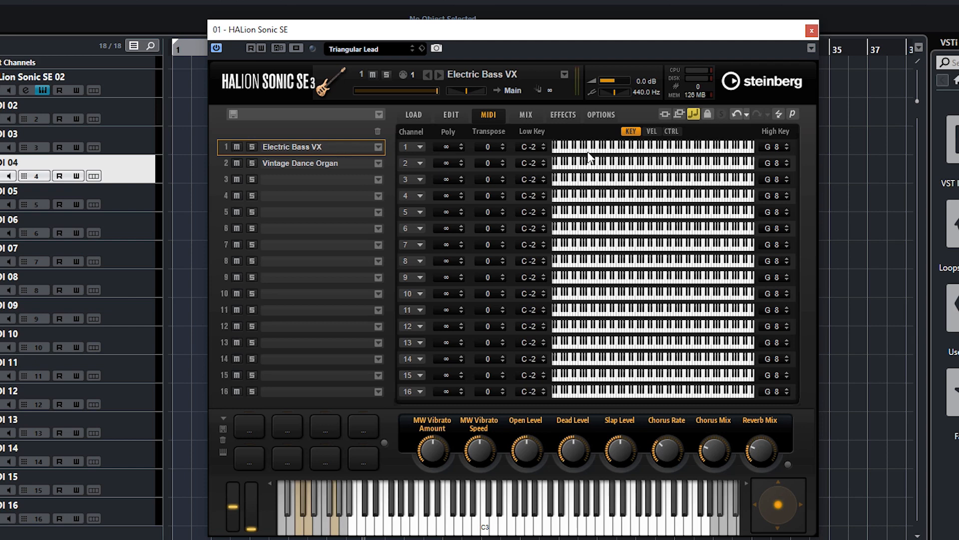
mouse_move(644, 153)
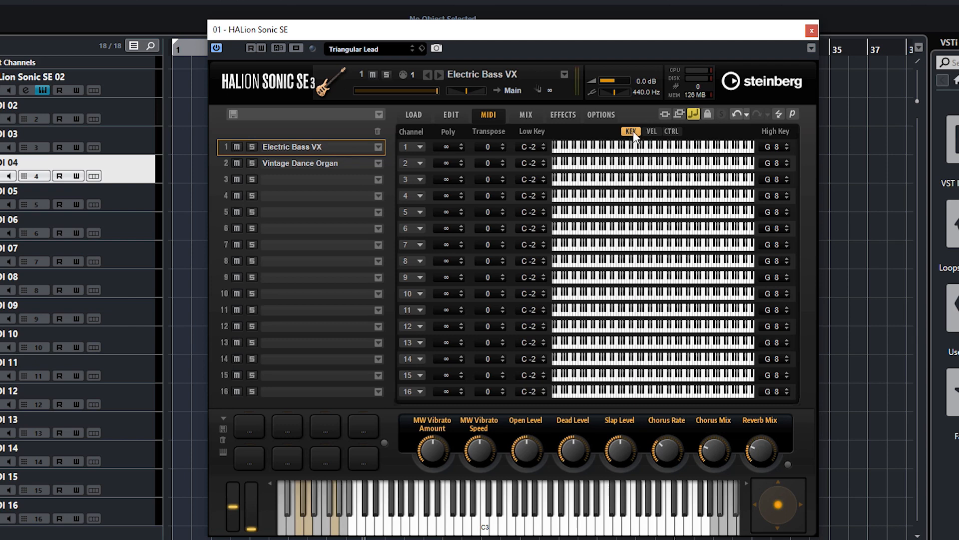
mouse_move(531, 147)
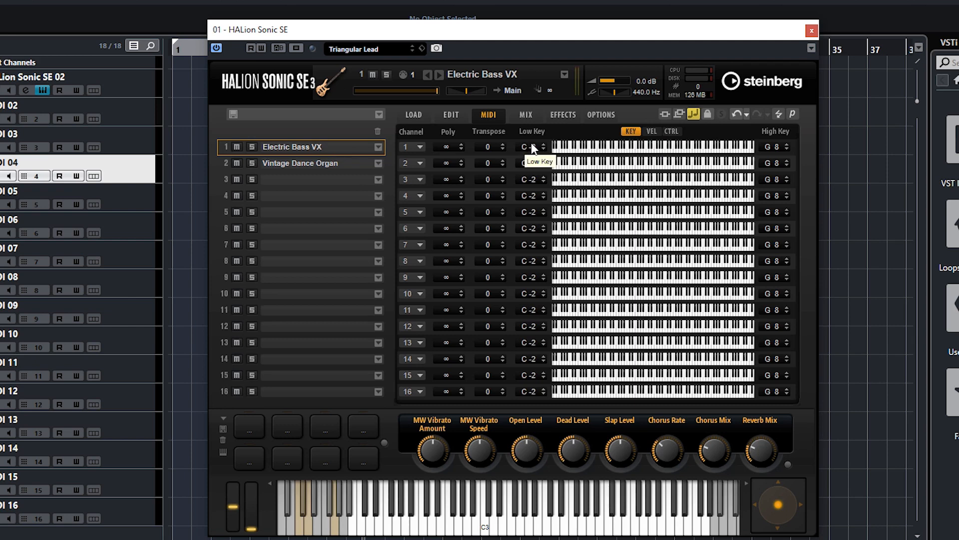
mouse_move(776, 150)
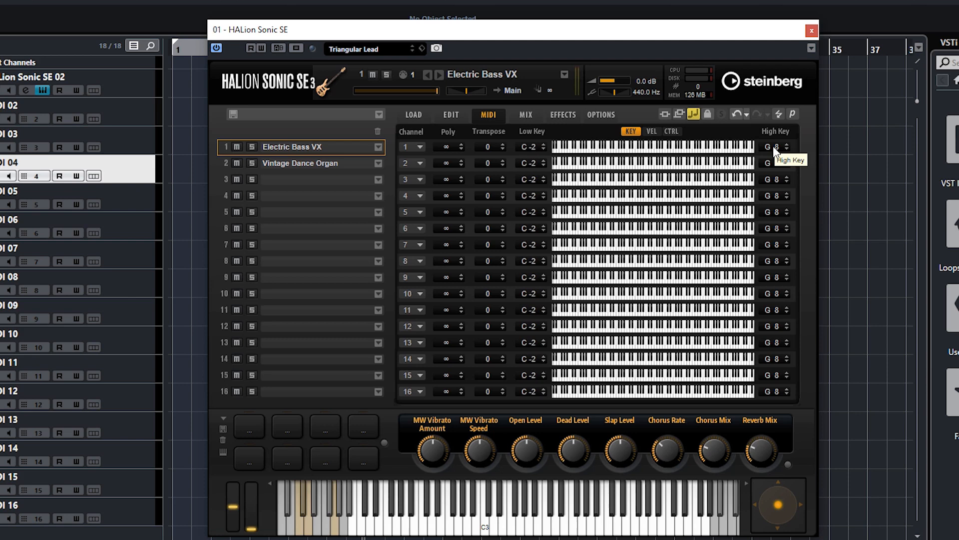
mouse_move(544, 152)
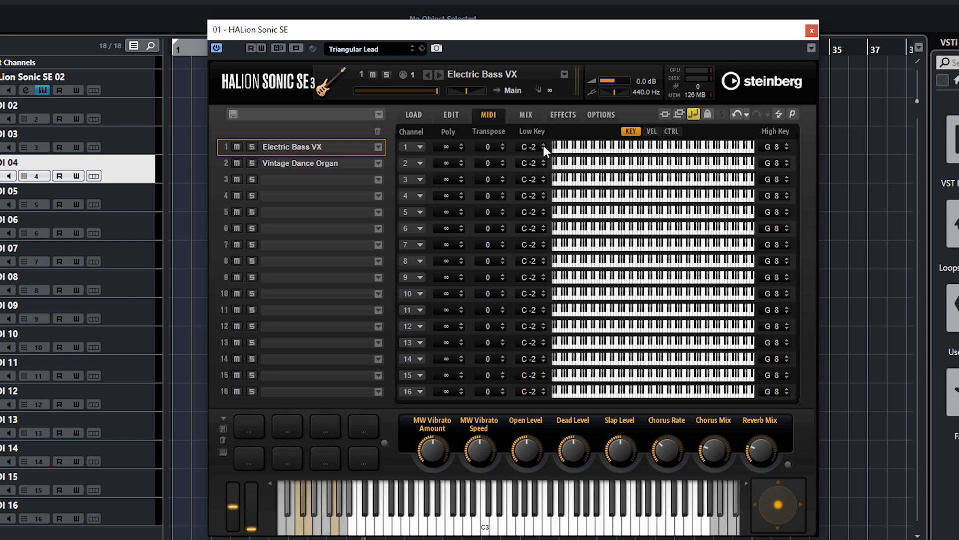
Set Electric Bass VX's low key to C1, giving a C1–G8 range
click(542, 144)
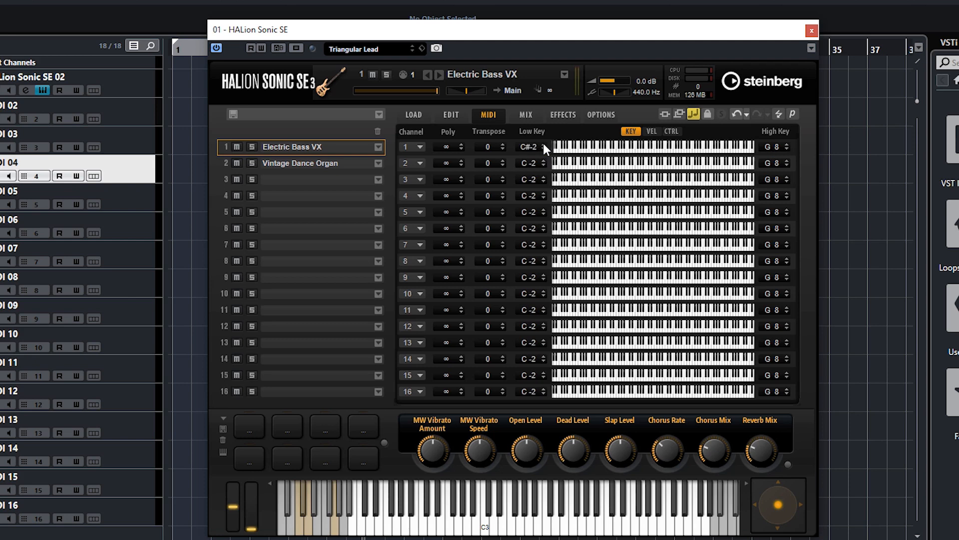
click(542, 149)
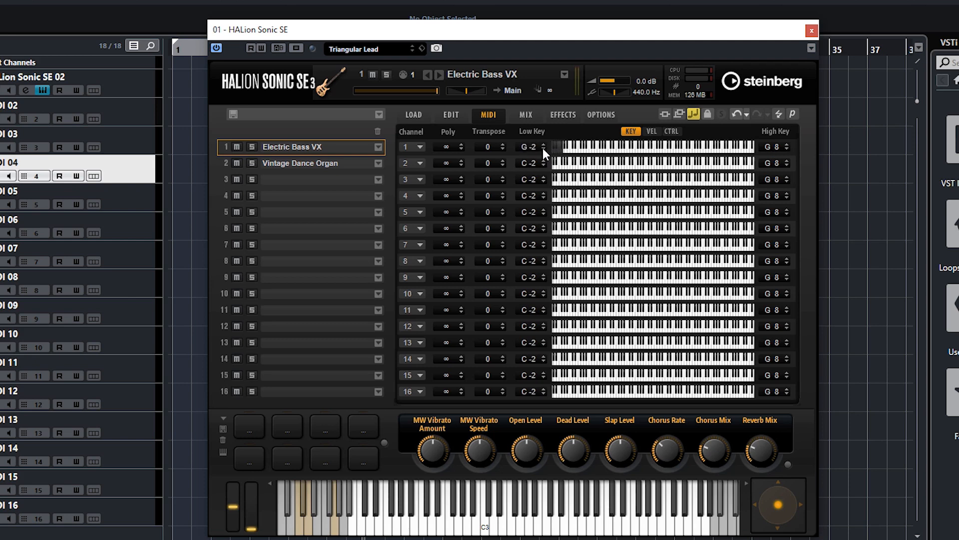
click(527, 147)
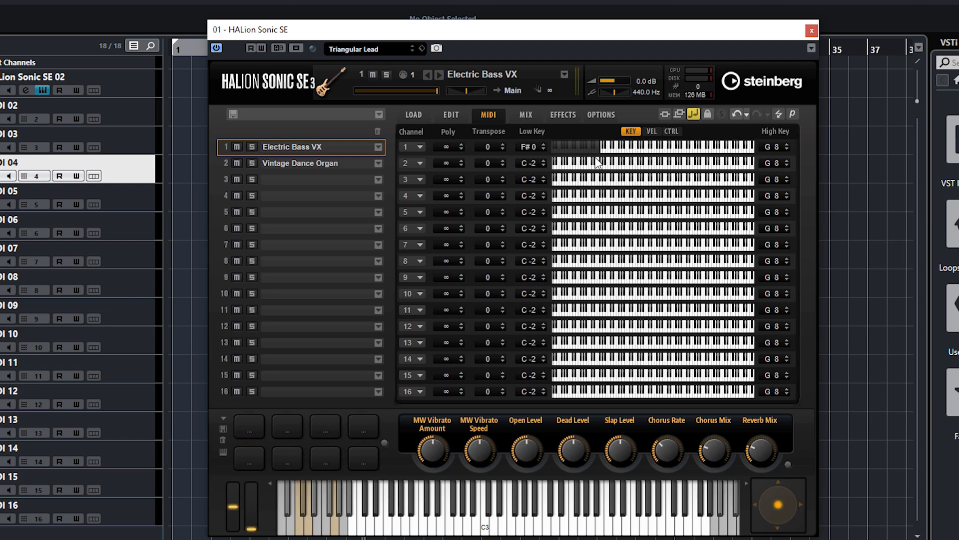
click(528, 147)
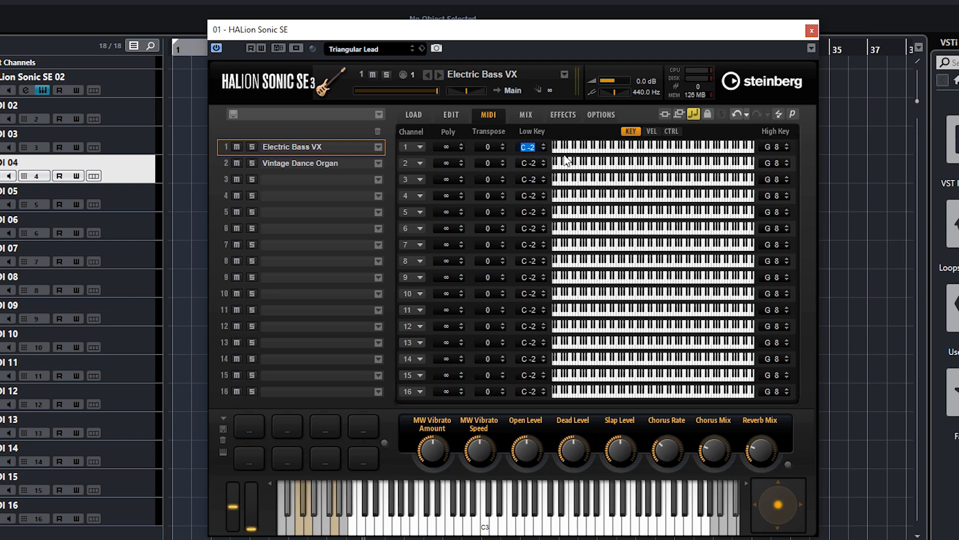
click(529, 146)
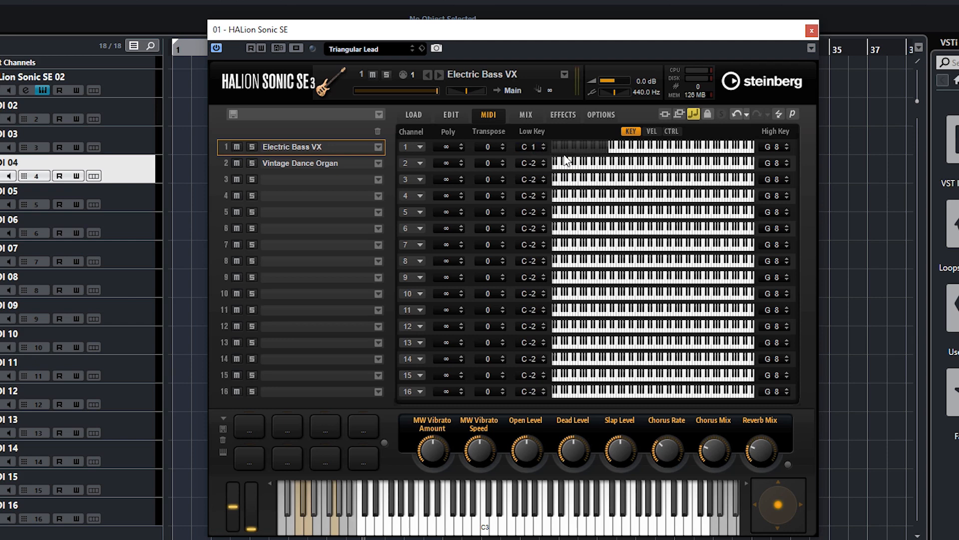
mouse_move(583, 153)
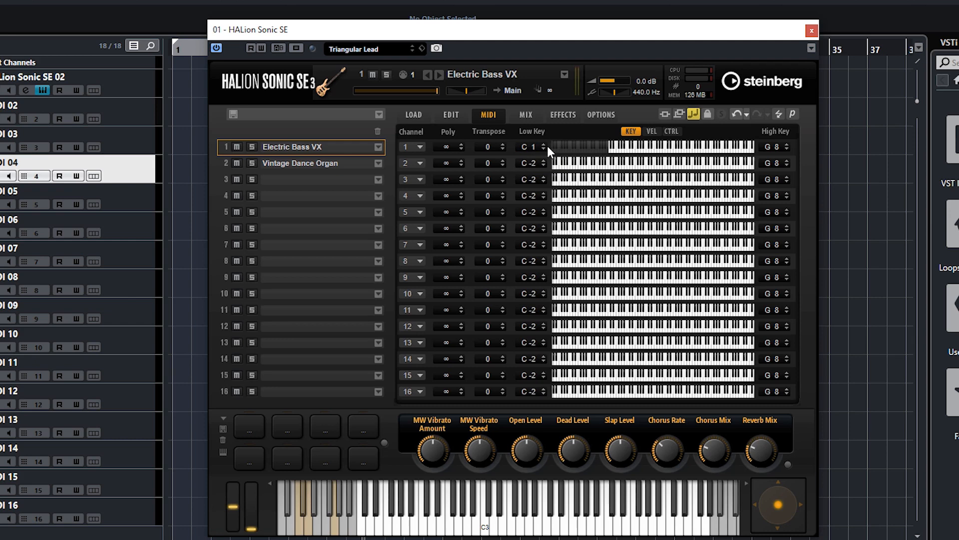
Enter B2 as Electric Bass VX's high key, keeping C1 as low key
click(529, 147)
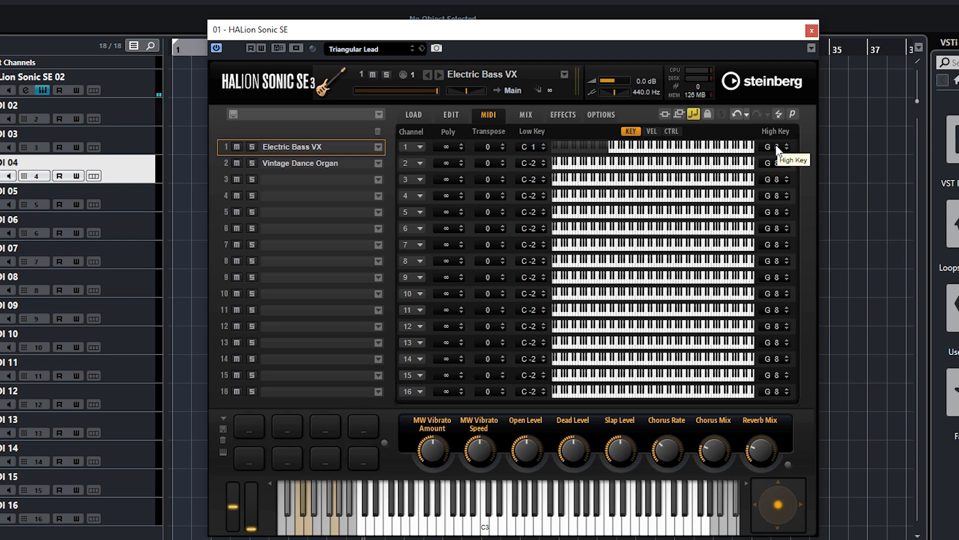
click(773, 147)
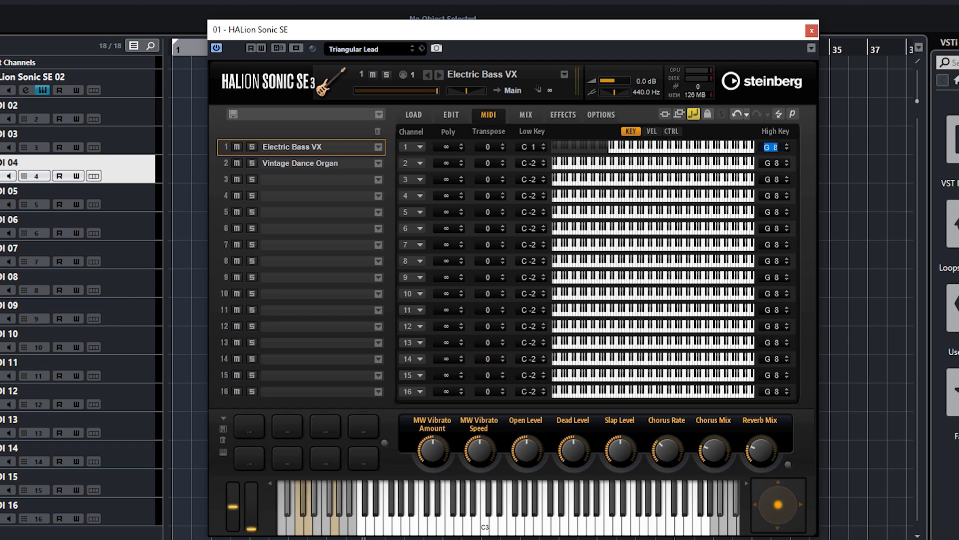
click(775, 147)
text(B2)
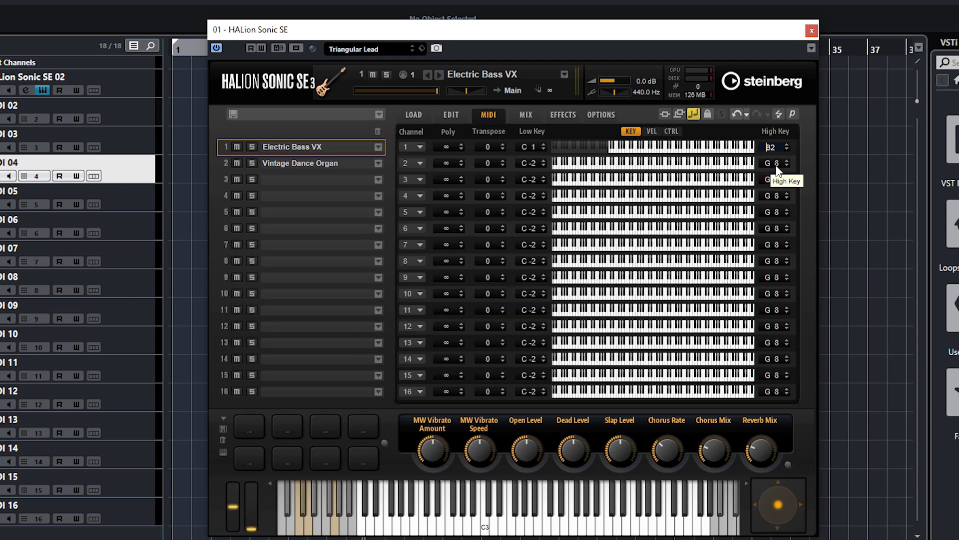
Select Vintage Dance Organ and set its low key to C3, spanning C3–C5
click(300, 163)
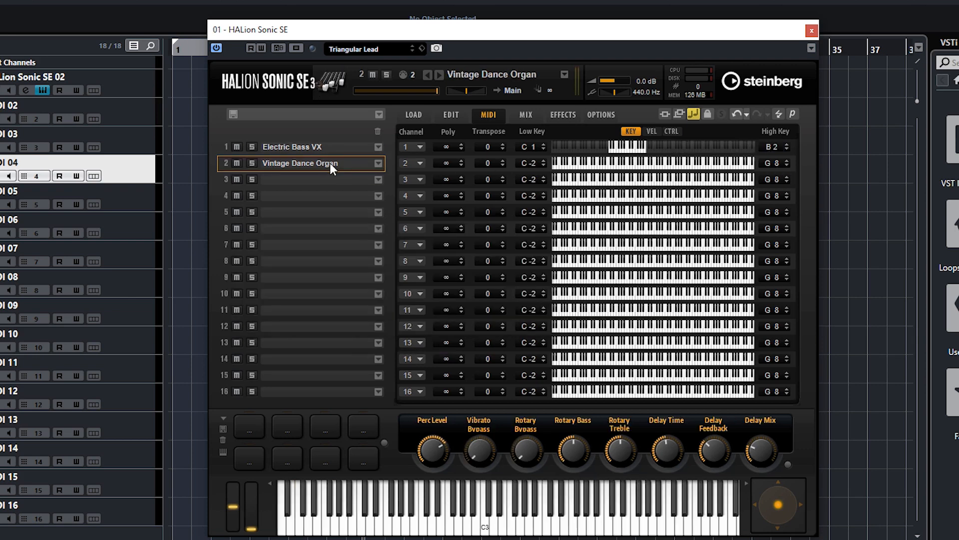
mouse_move(529, 169)
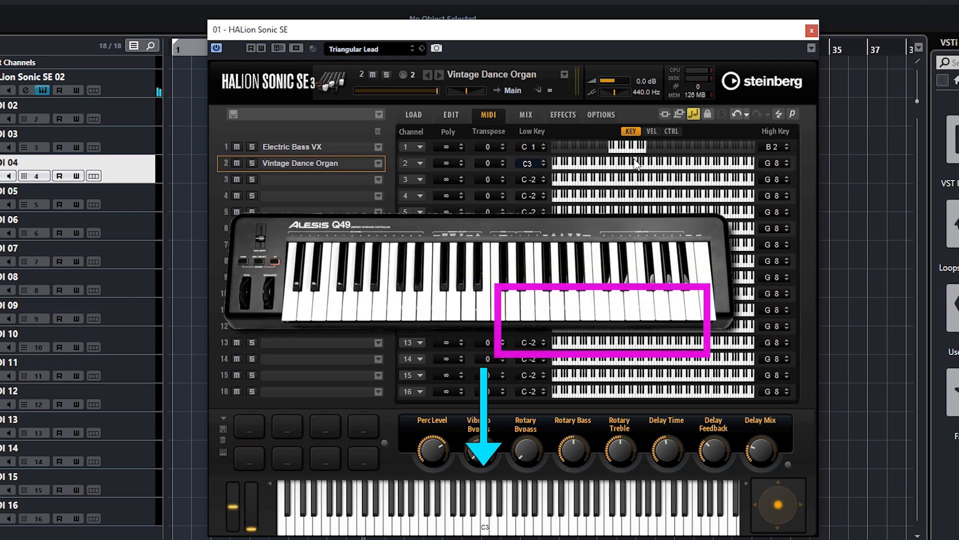
click(772, 163)
text(C 5)
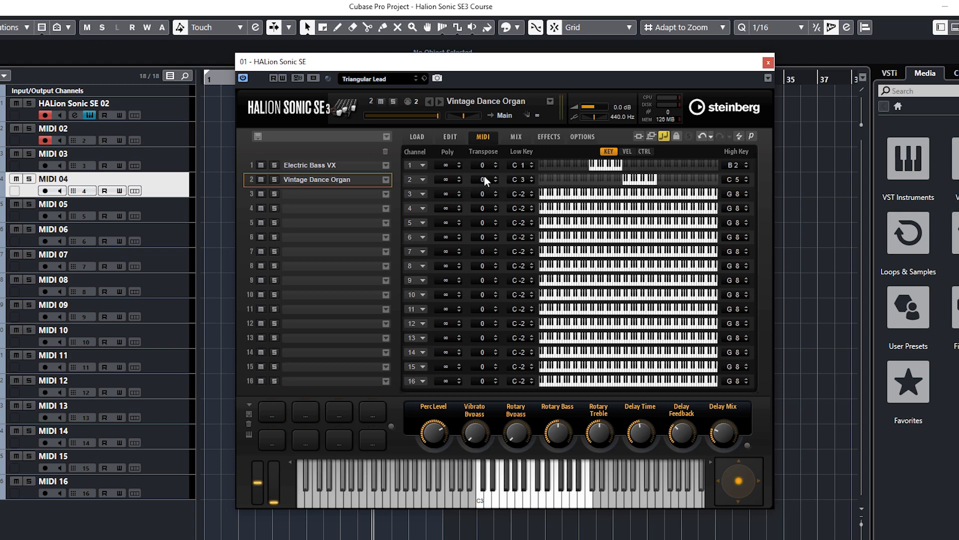
mouse_move(495, 181)
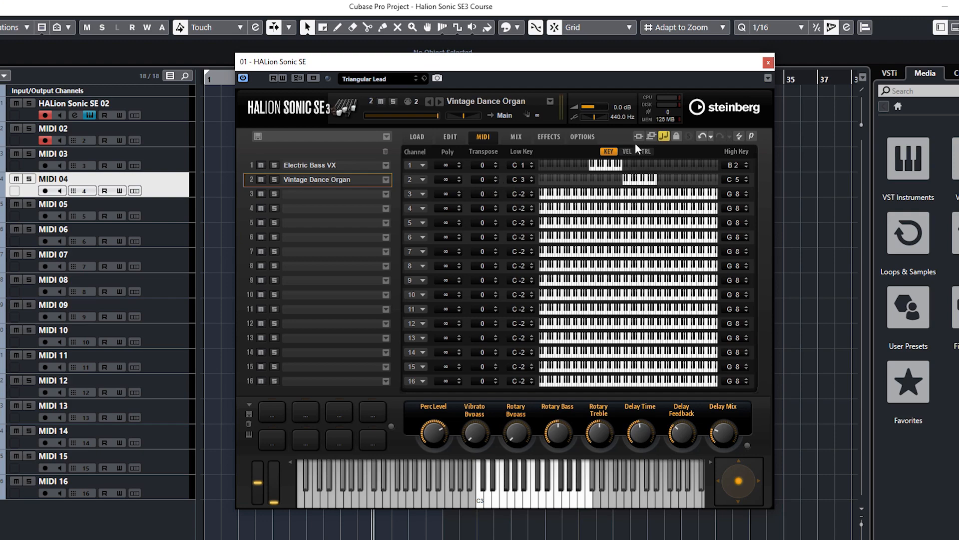
mouse_move(546, 258)
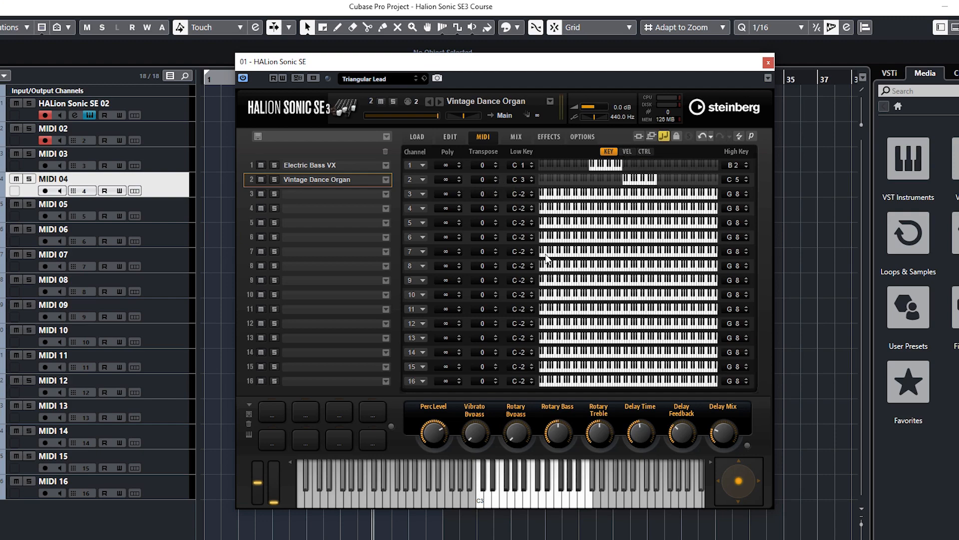